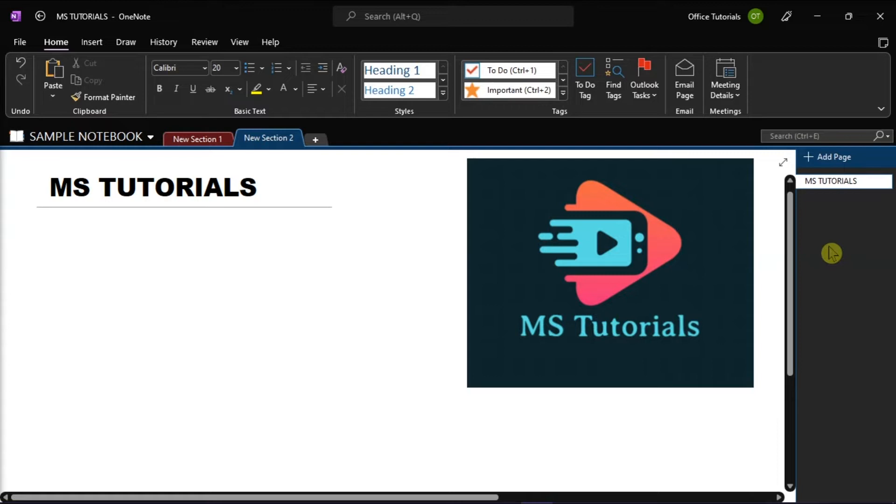
Step: Edit the line below the MS TUTORIALS title, clearing away the two dashes
click(73, 258)
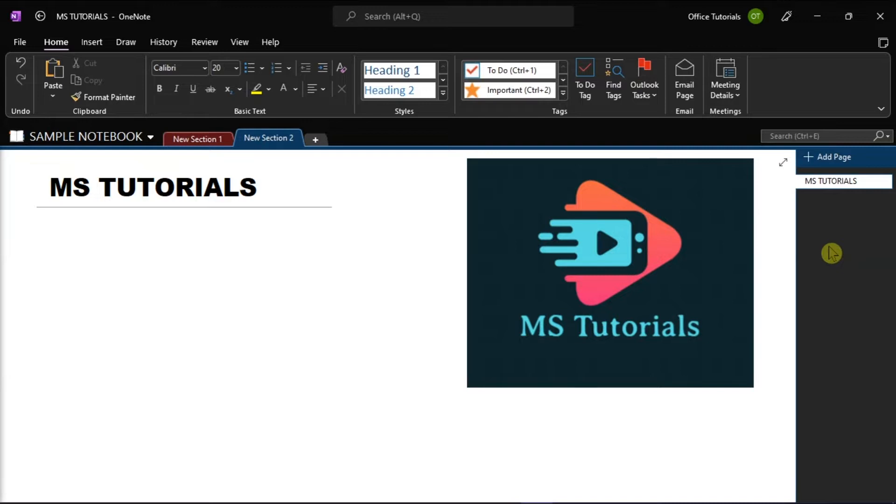
click(74, 258)
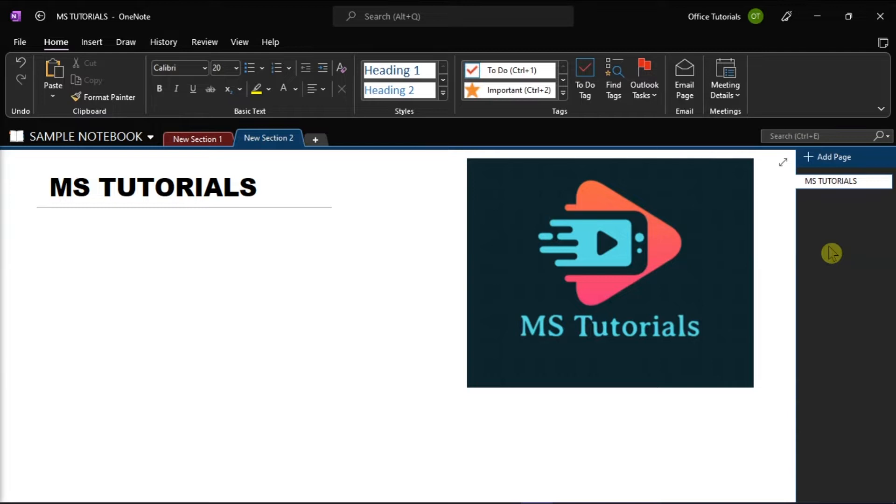
click(75, 258)
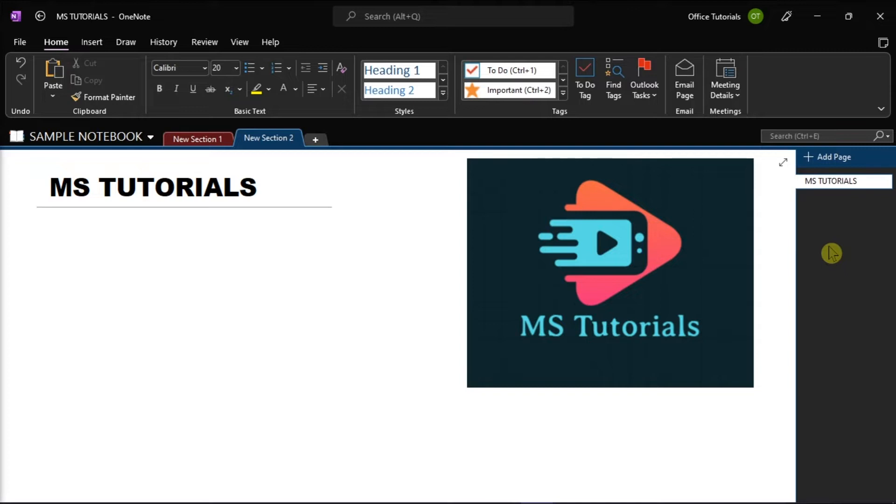
click(74, 258)
text(--)
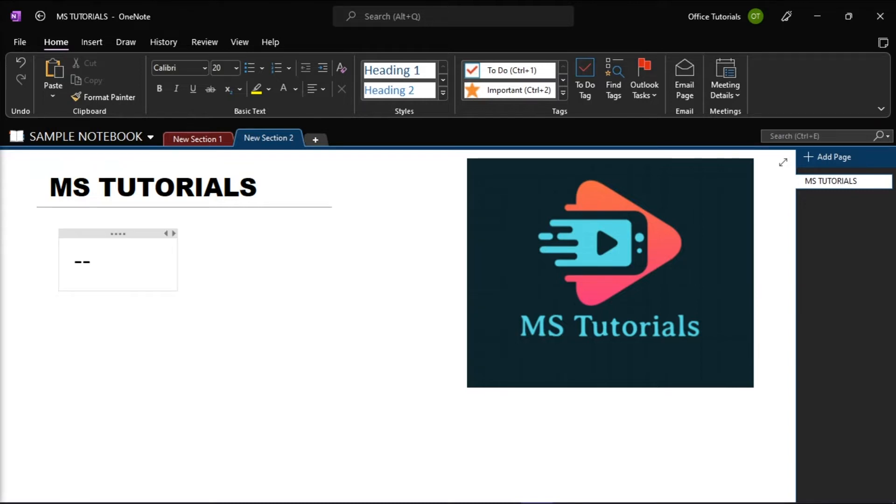
text(>)
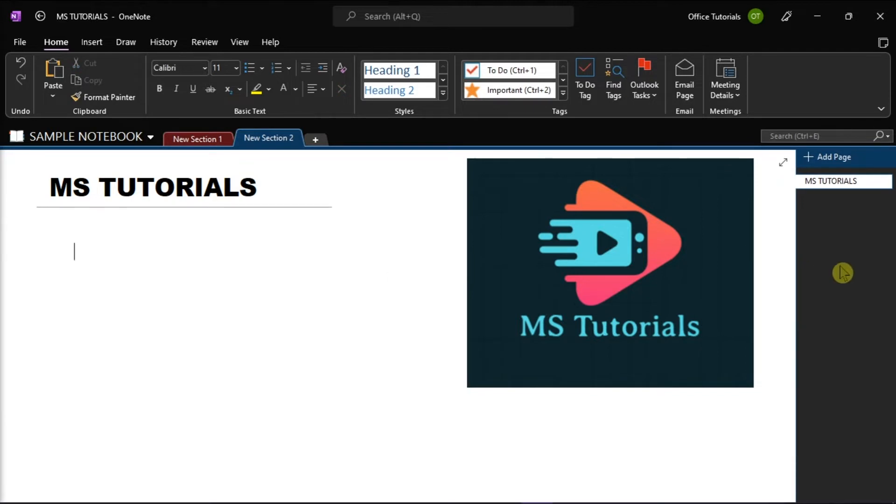
Step: Open the Symbol gallery from the Insert tab
click(91, 42)
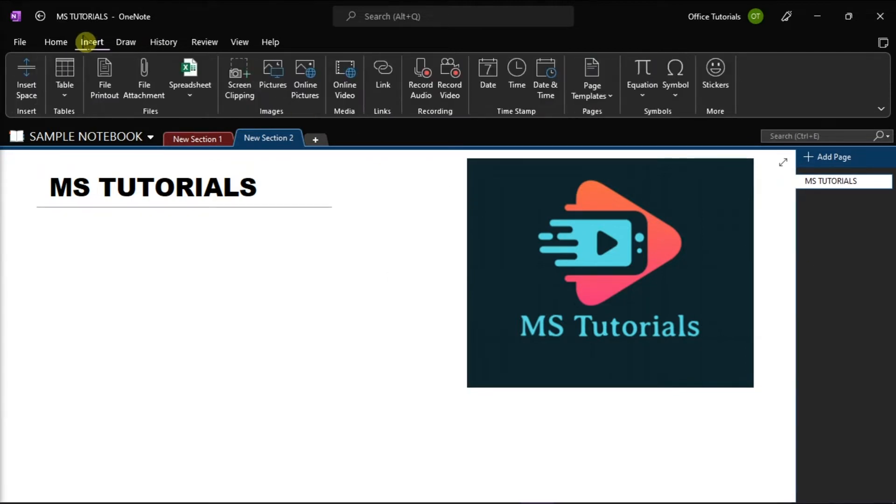
click(74, 251)
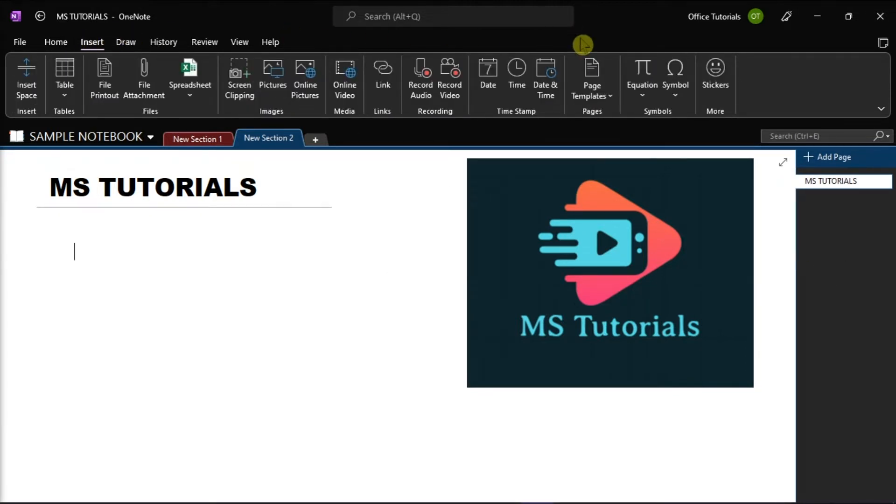
click(674, 77)
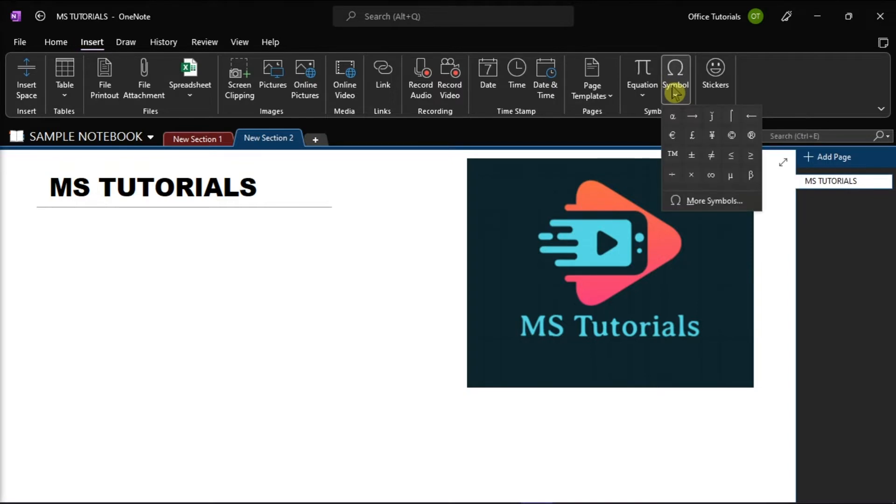
mouse_move(713, 201)
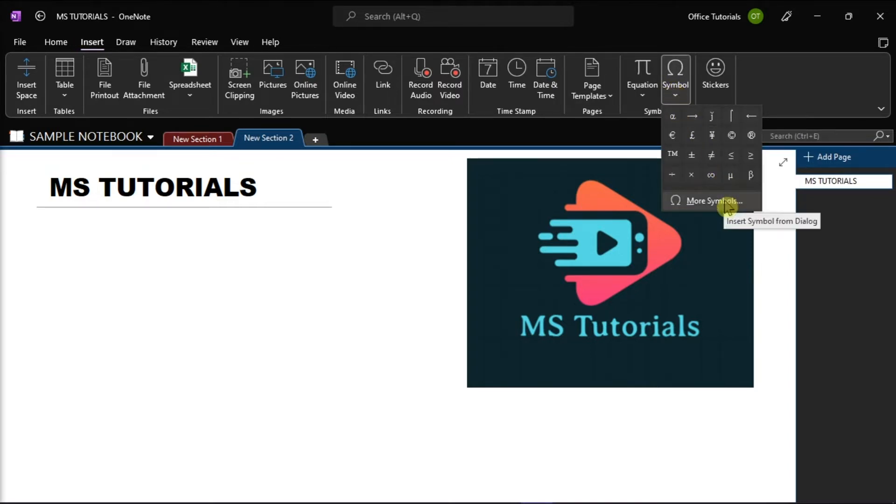
Step: Insert the Rightwards Arrow (2192) from More Symbols below the title
click(710, 201)
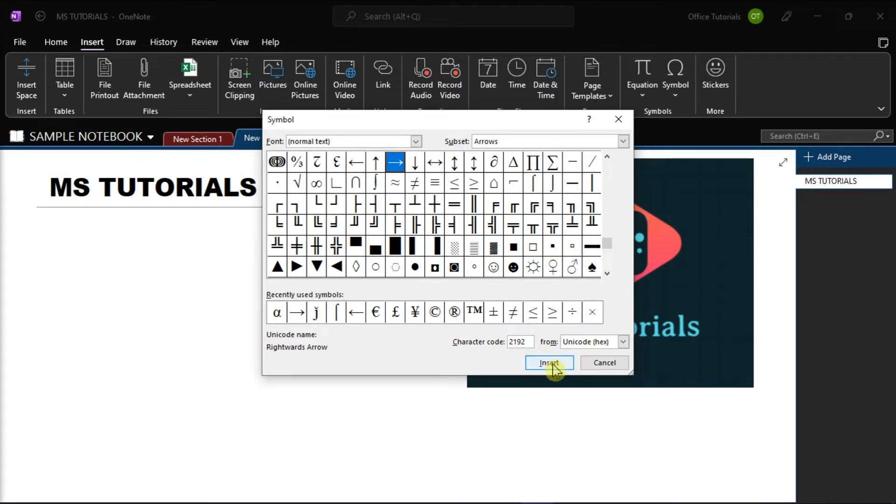
click(548, 362)
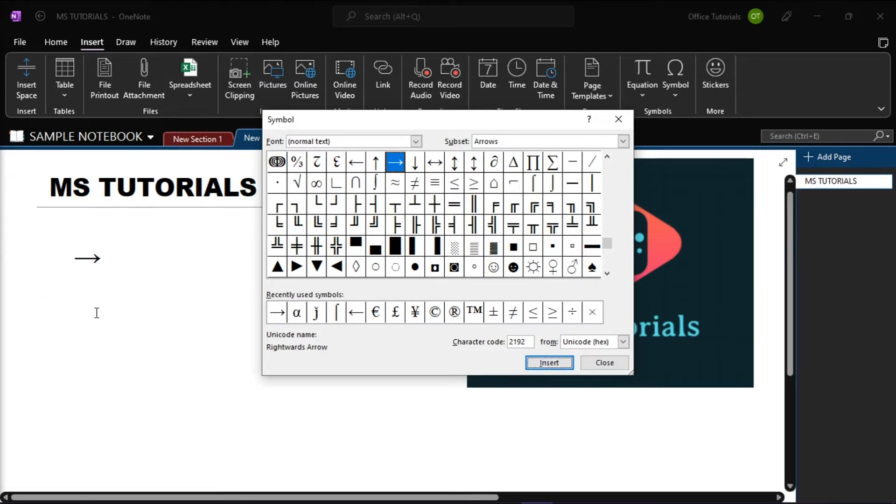
mouse_move(605, 362)
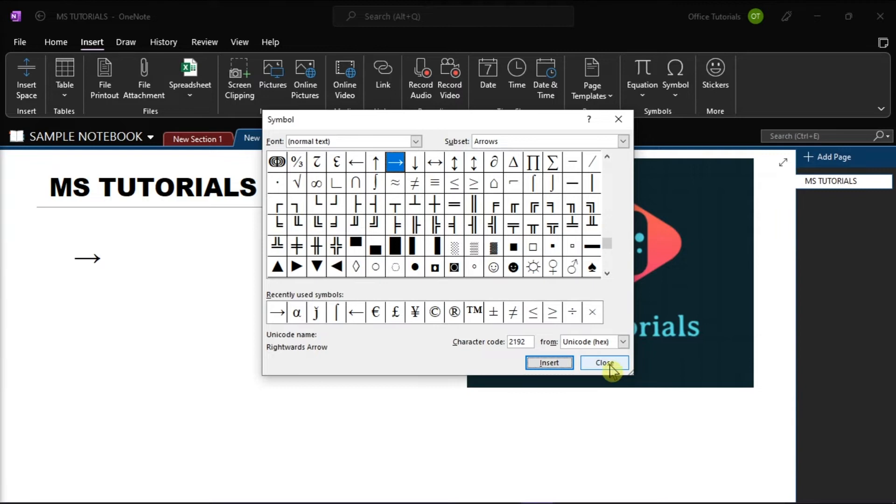
click(604, 363)
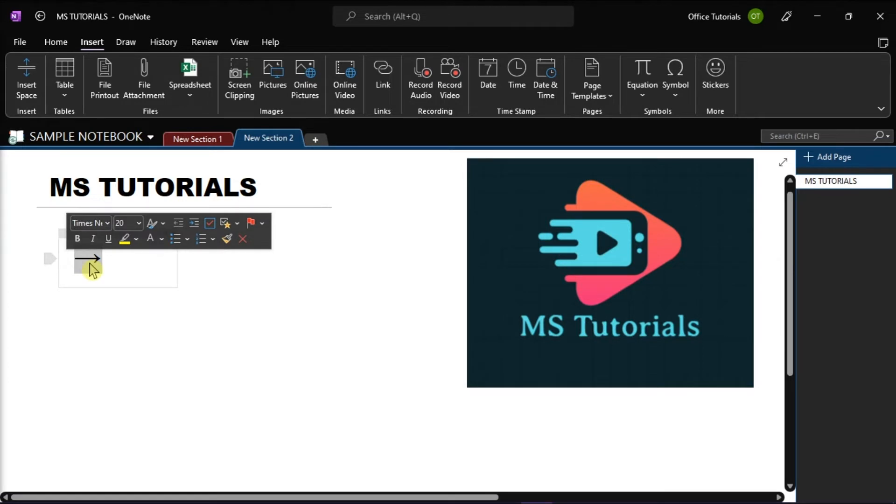
Step: Copy the rightwards arrow with Ctrl+C and go to the File information view
key(ctrl+c)
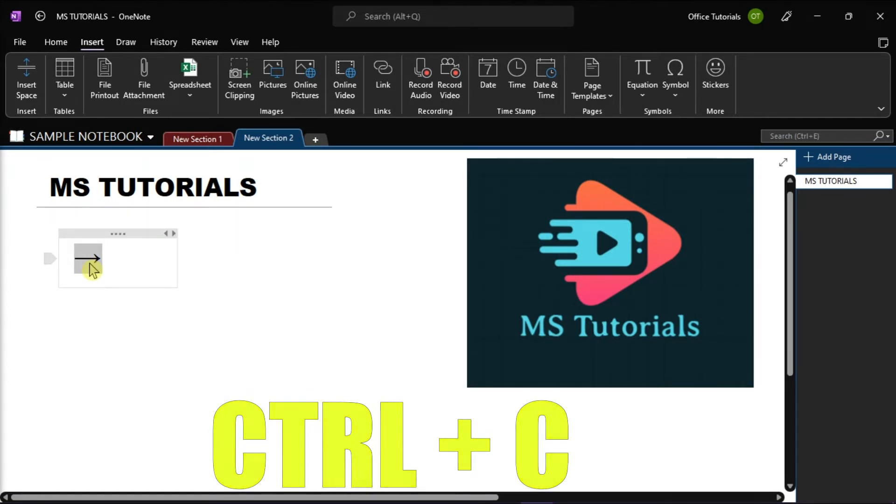
key(ctrl+c)
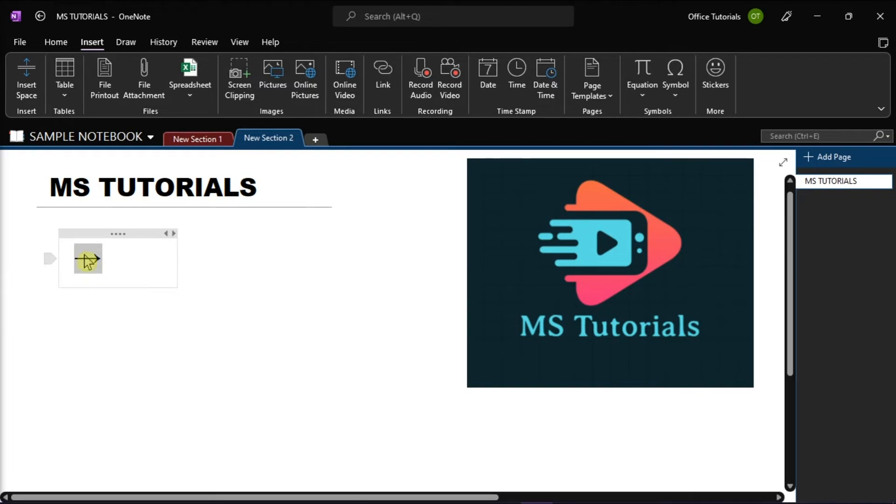
click(19, 41)
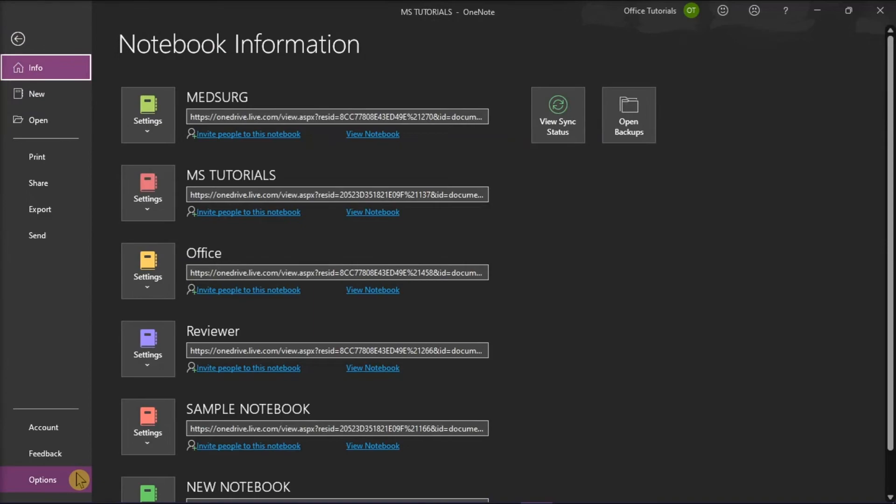
Step: Open OneNote Options and show the Proofing page
click(42, 479)
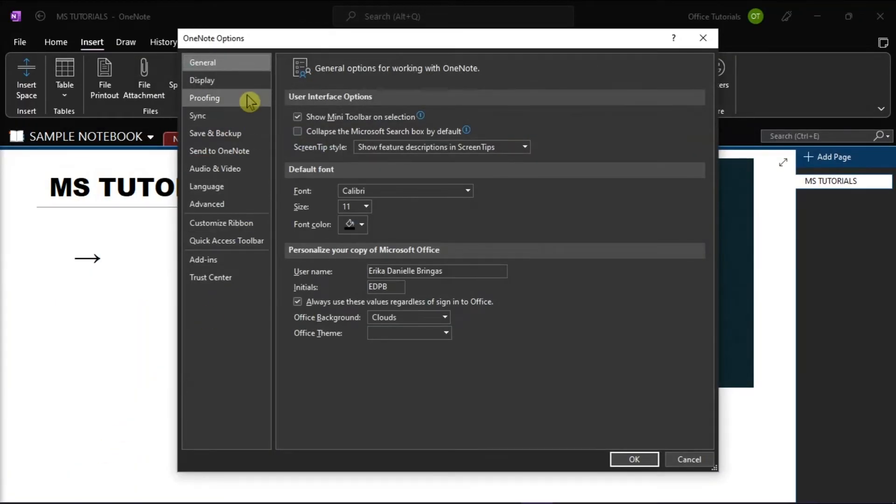
click(204, 98)
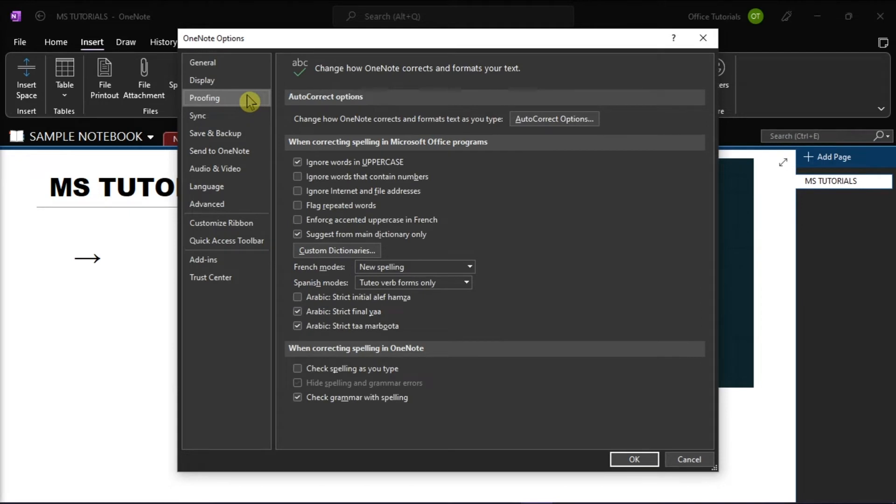
mouse_move(553, 119)
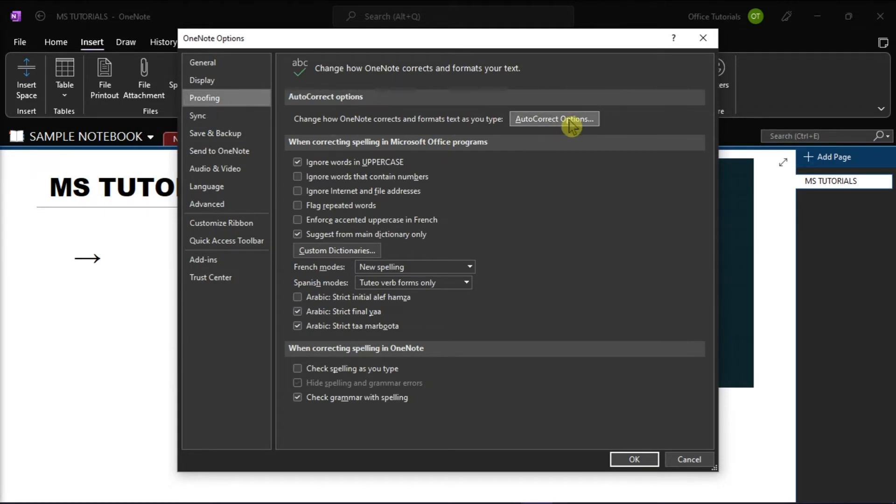
Step: Add an AutoCorrect entry replacing '-->' with the pasted → symbol
click(552, 119)
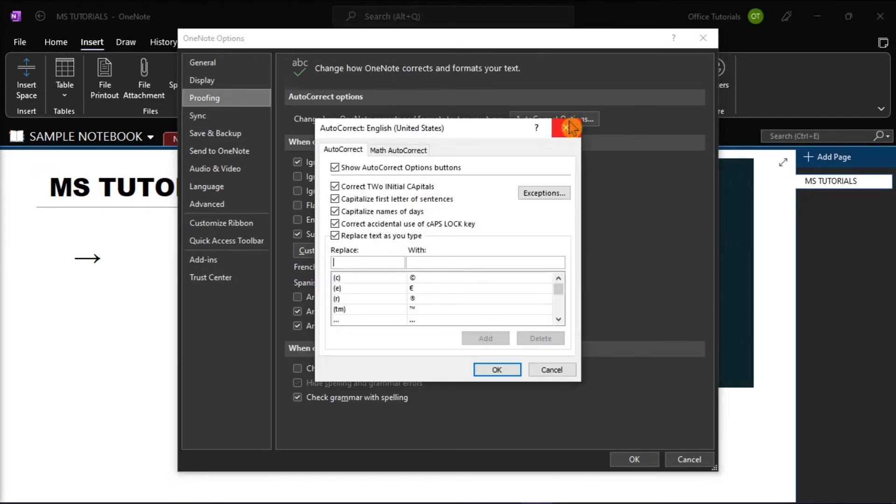
mouse_move(537, 151)
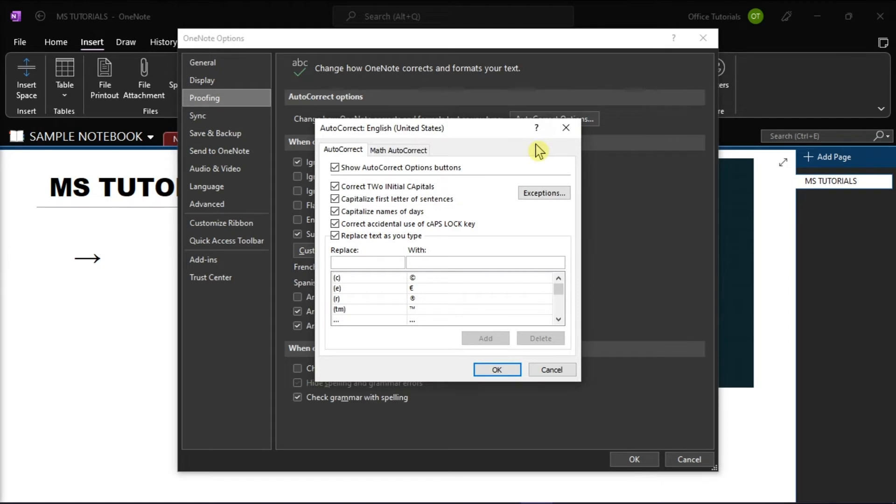
click(367, 262)
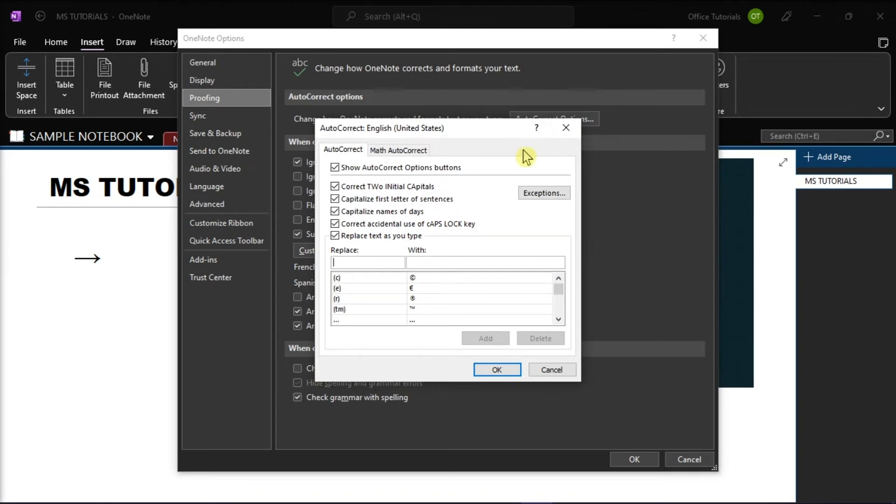
mouse_move(344, 259)
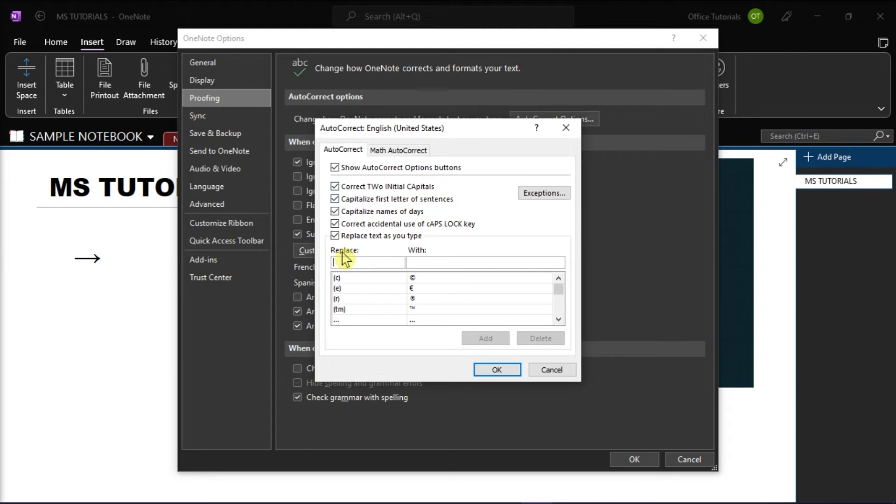
text(--)
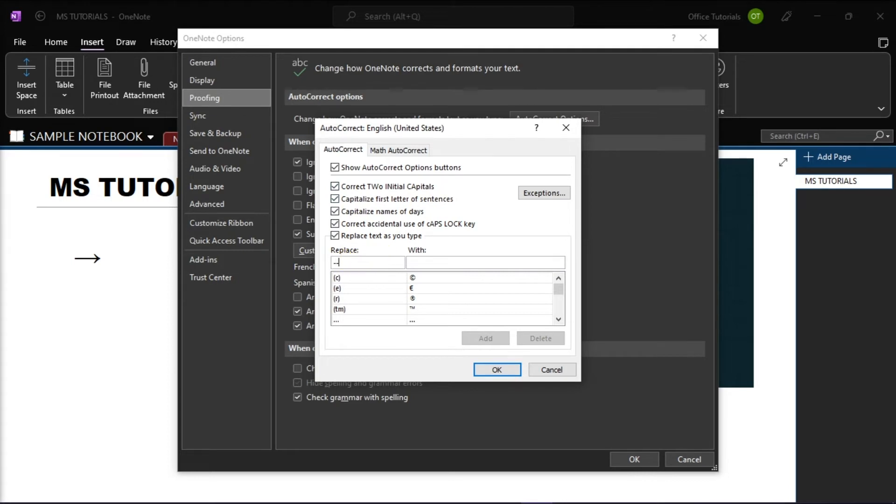
text(>)
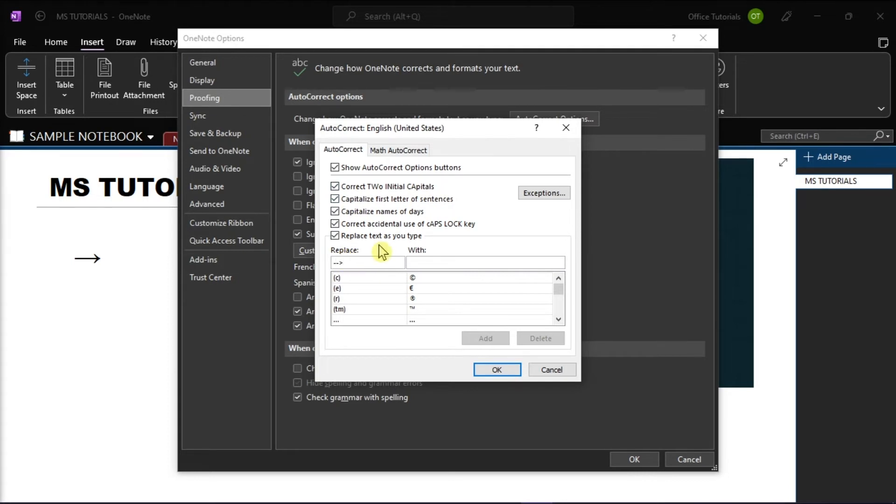
click(367, 262)
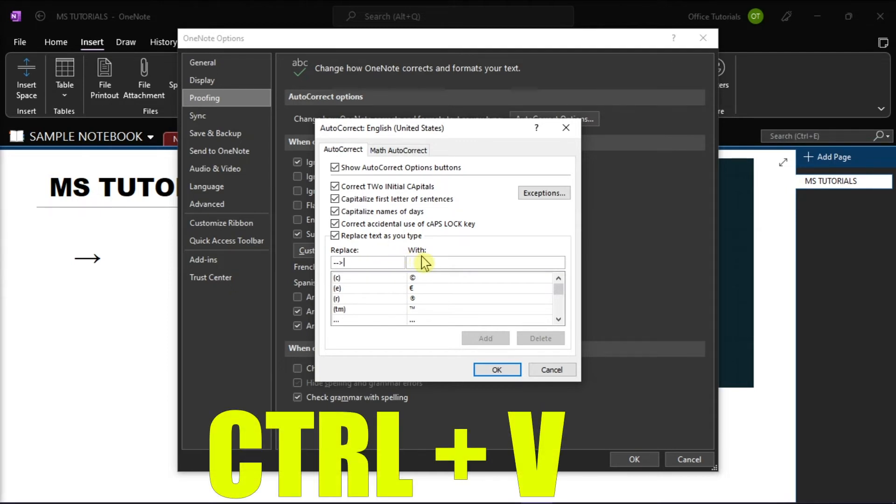
key(ctrl+v)
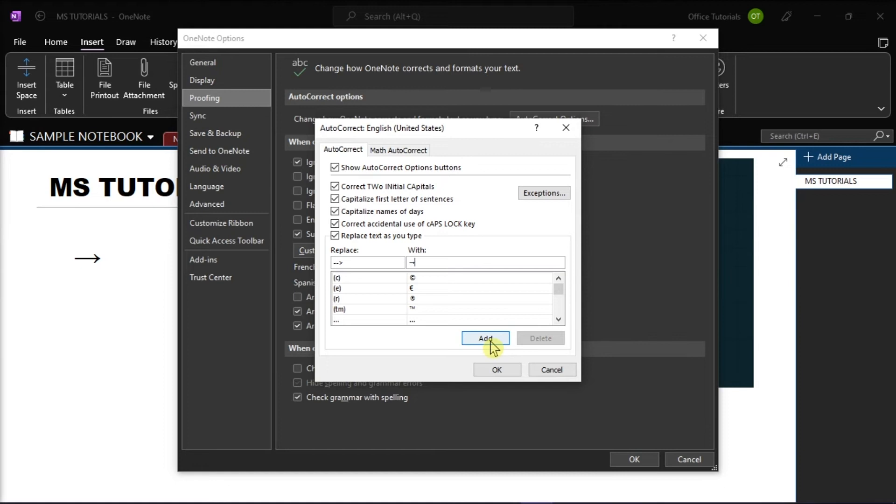
click(484, 337)
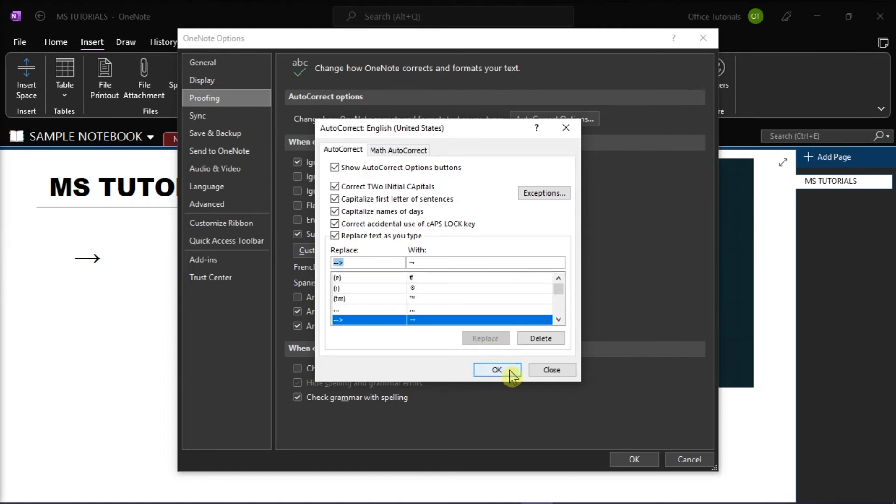
click(496, 370)
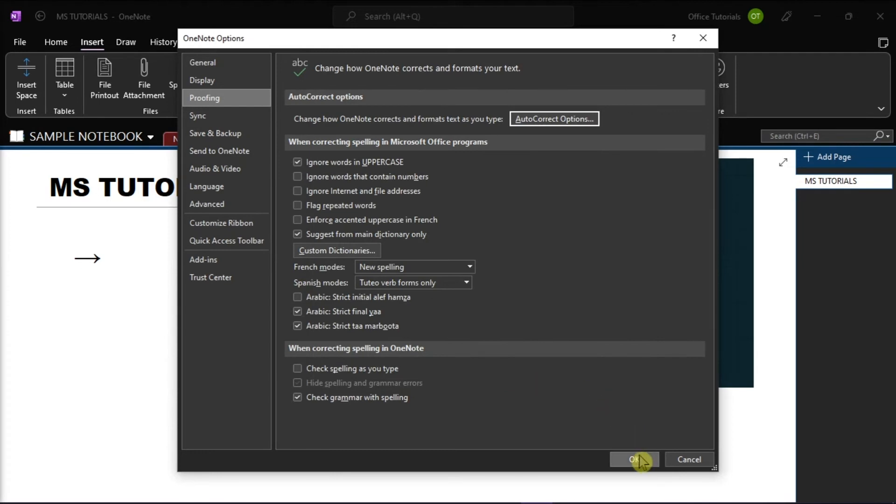
Step: Close OneNote Options and type '-->' five times to make five arrows
click(634, 459)
text( → → → →)
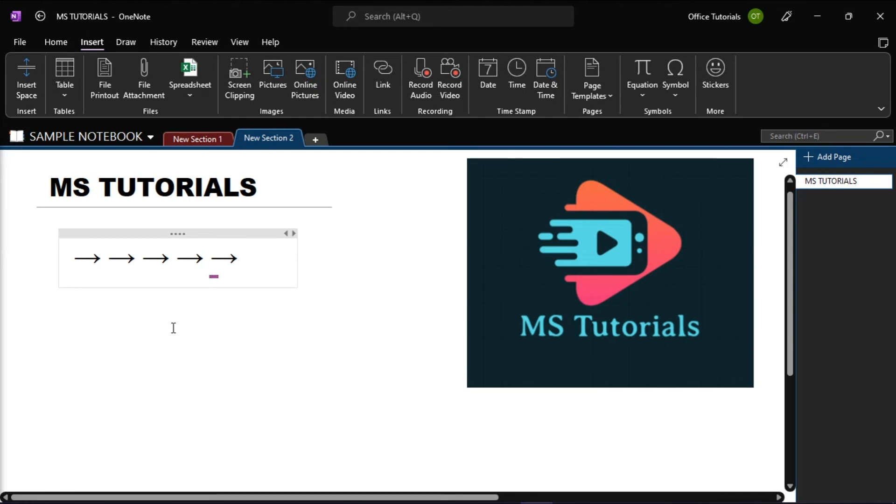
mouse_move(833, 276)
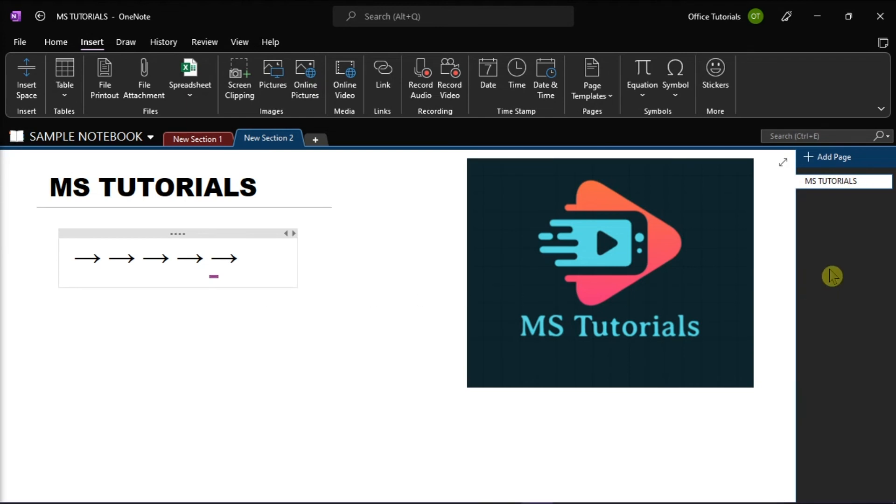
click(239, 258)
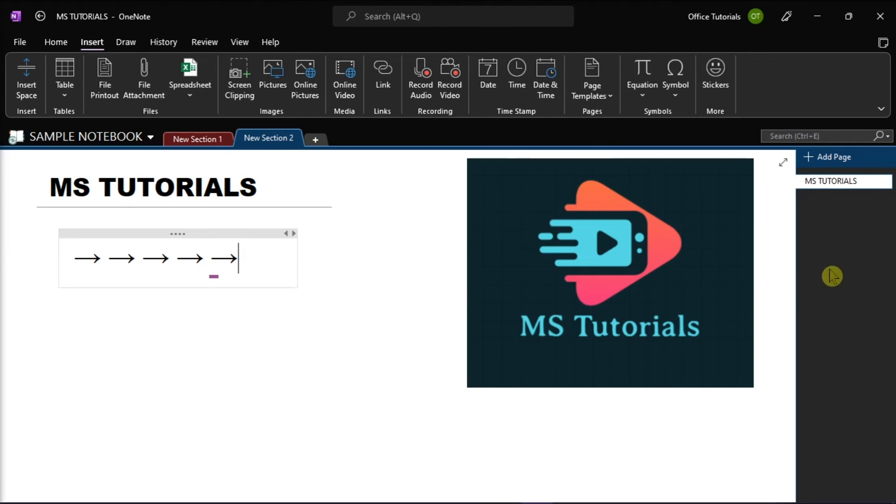